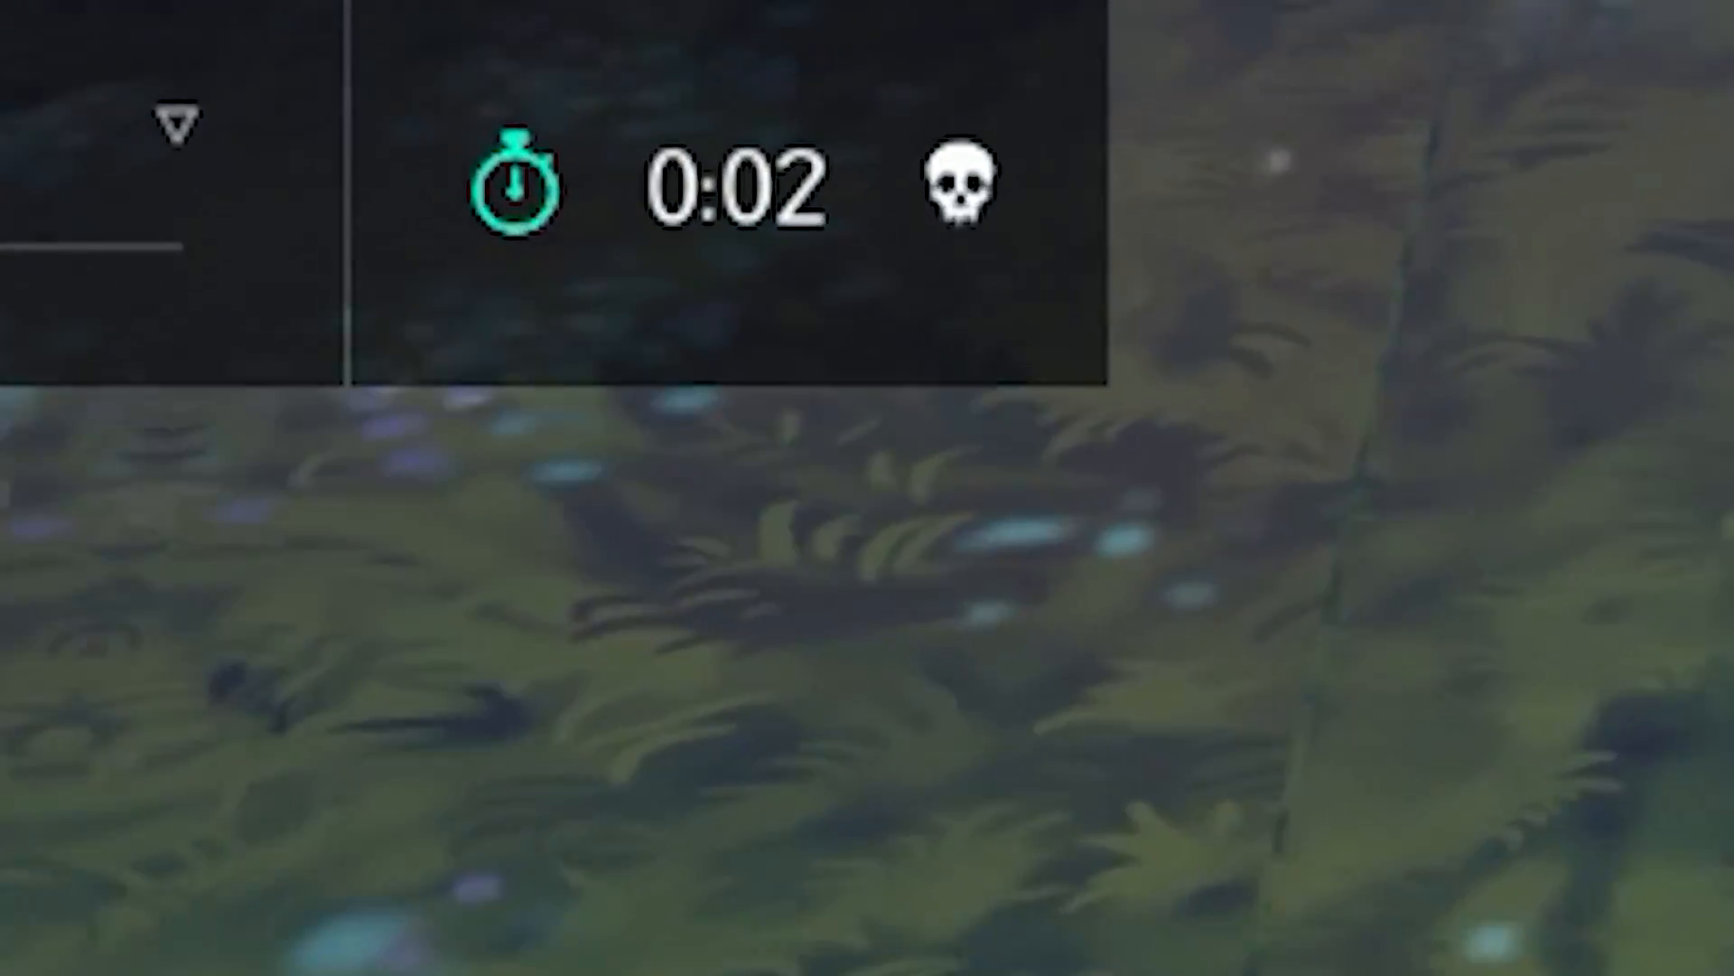
Run the simulation with the tornado enabled and watch it scatter the castle and archers.
{"action": "left_click", "coordinate": [1634, 34]}
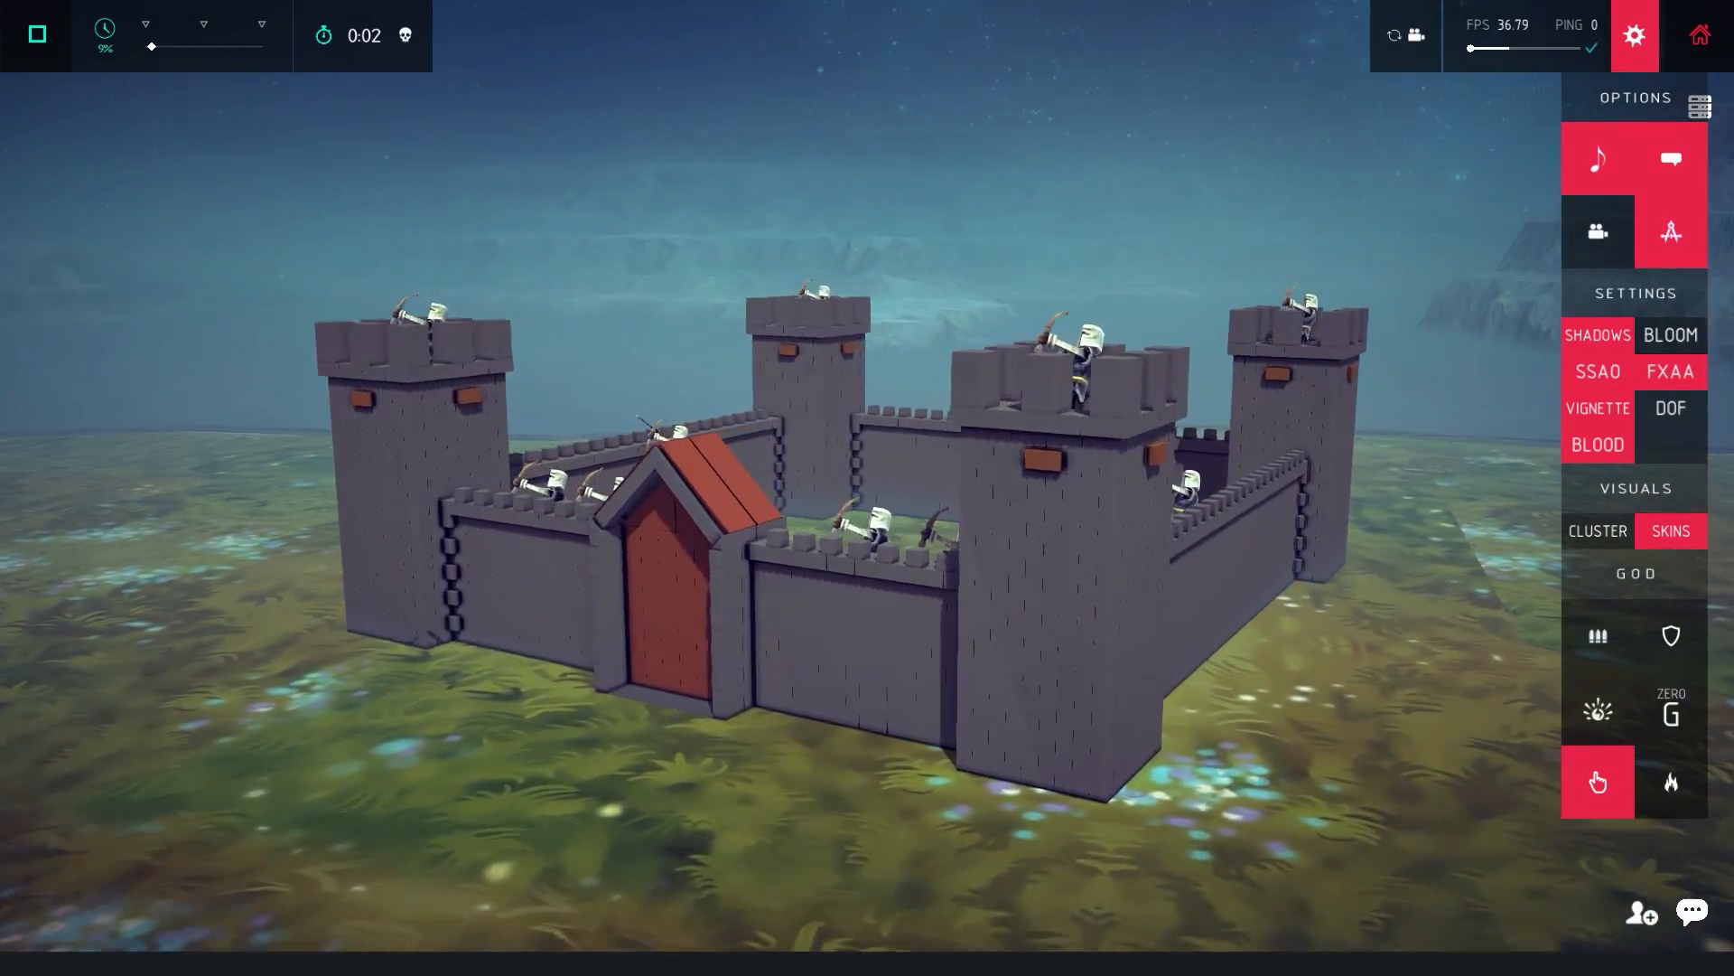
{"action": "left_click", "coordinate": [1635, 35]}
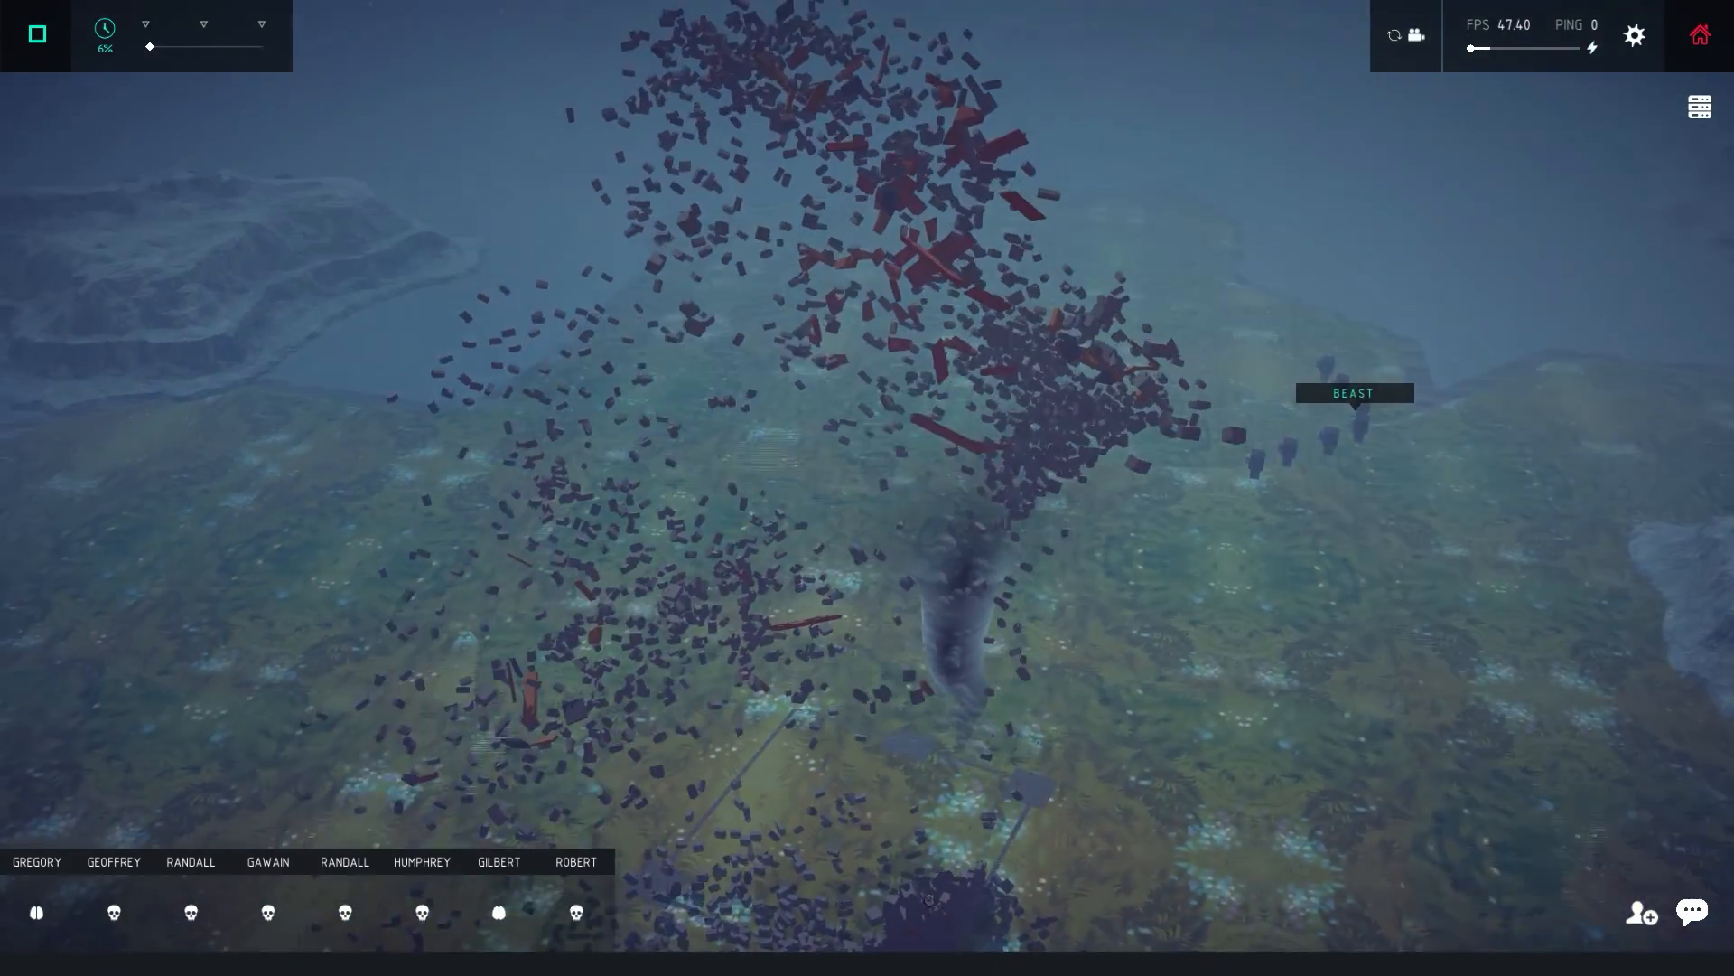
Reset the castle and place a copy of the machine and its cameras beside it.
{"action": "left_click", "coordinate": [37, 34]}
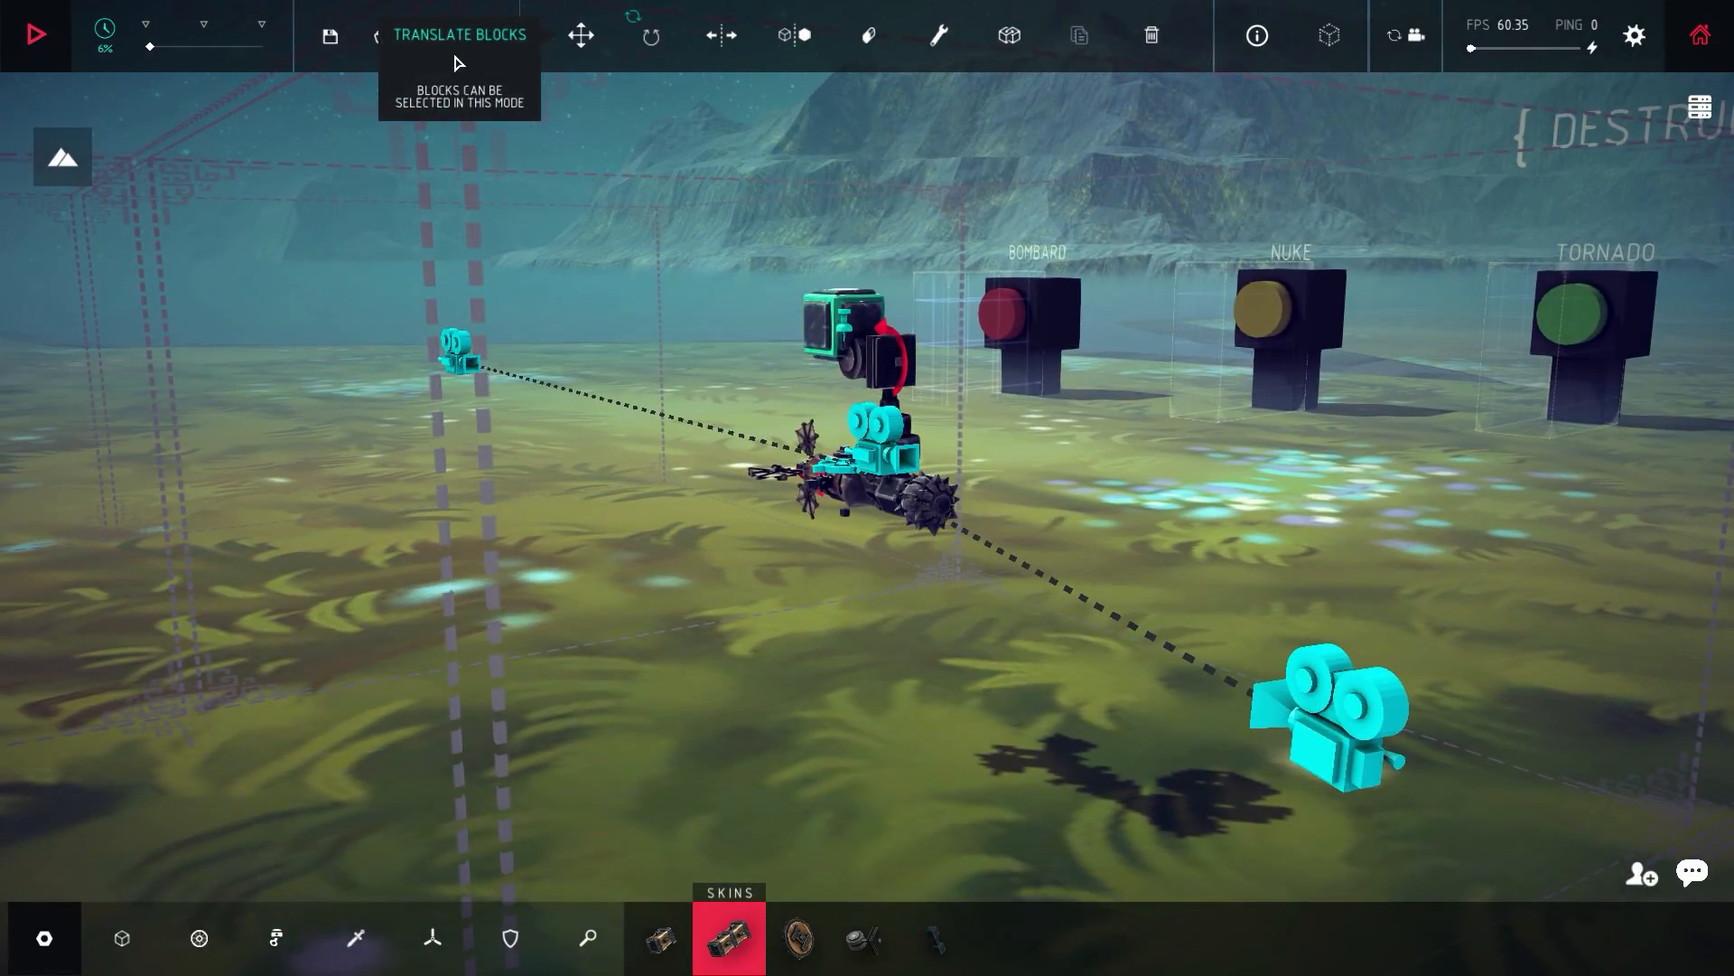
{"action": "left_click", "coordinate": [581, 35]}
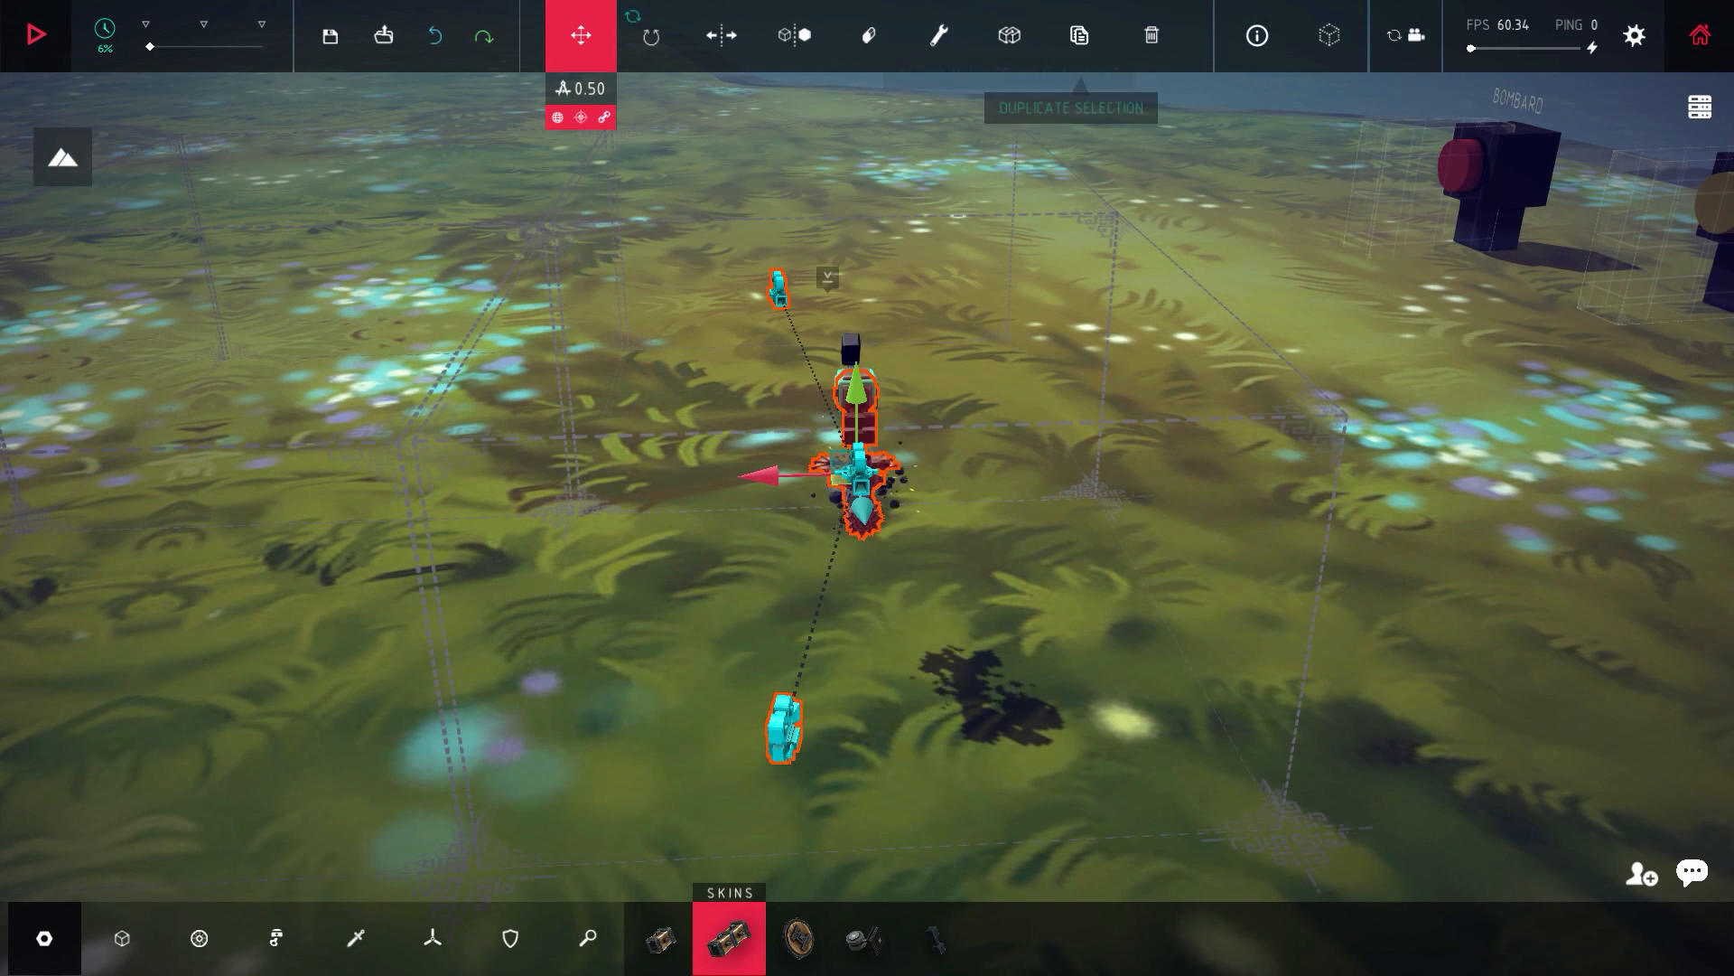
{"action": "left_click", "coordinate": [1078, 35]}
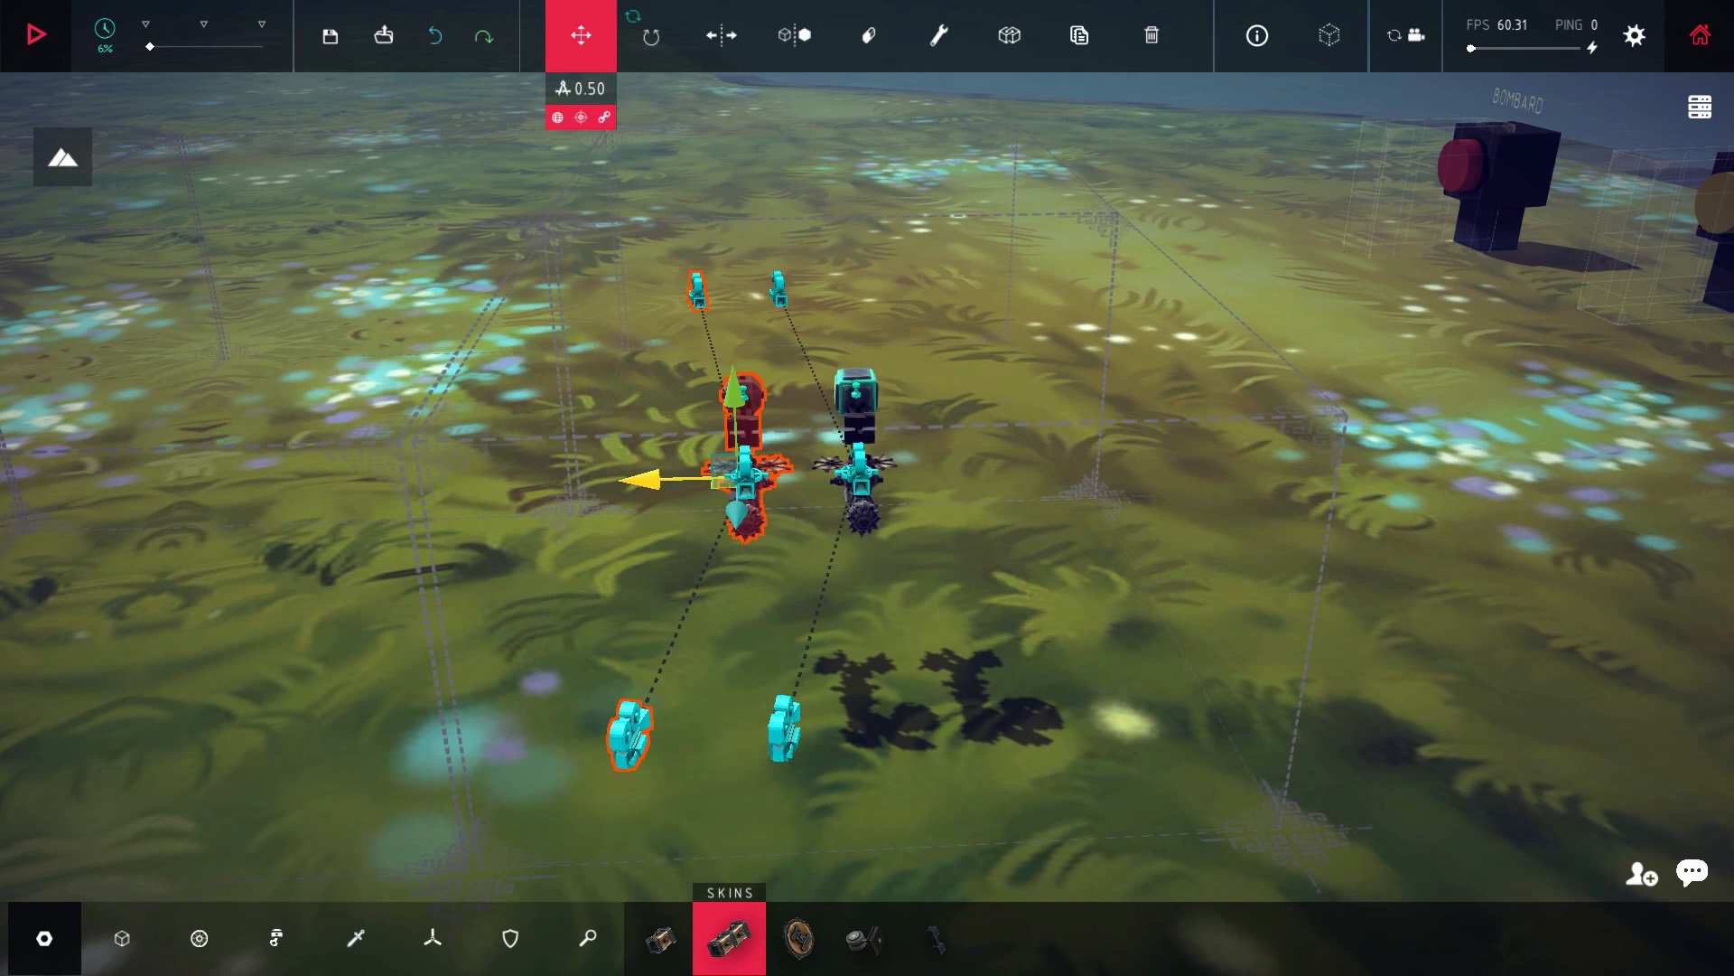
{"action": "left_click", "coordinate": [35, 35]}
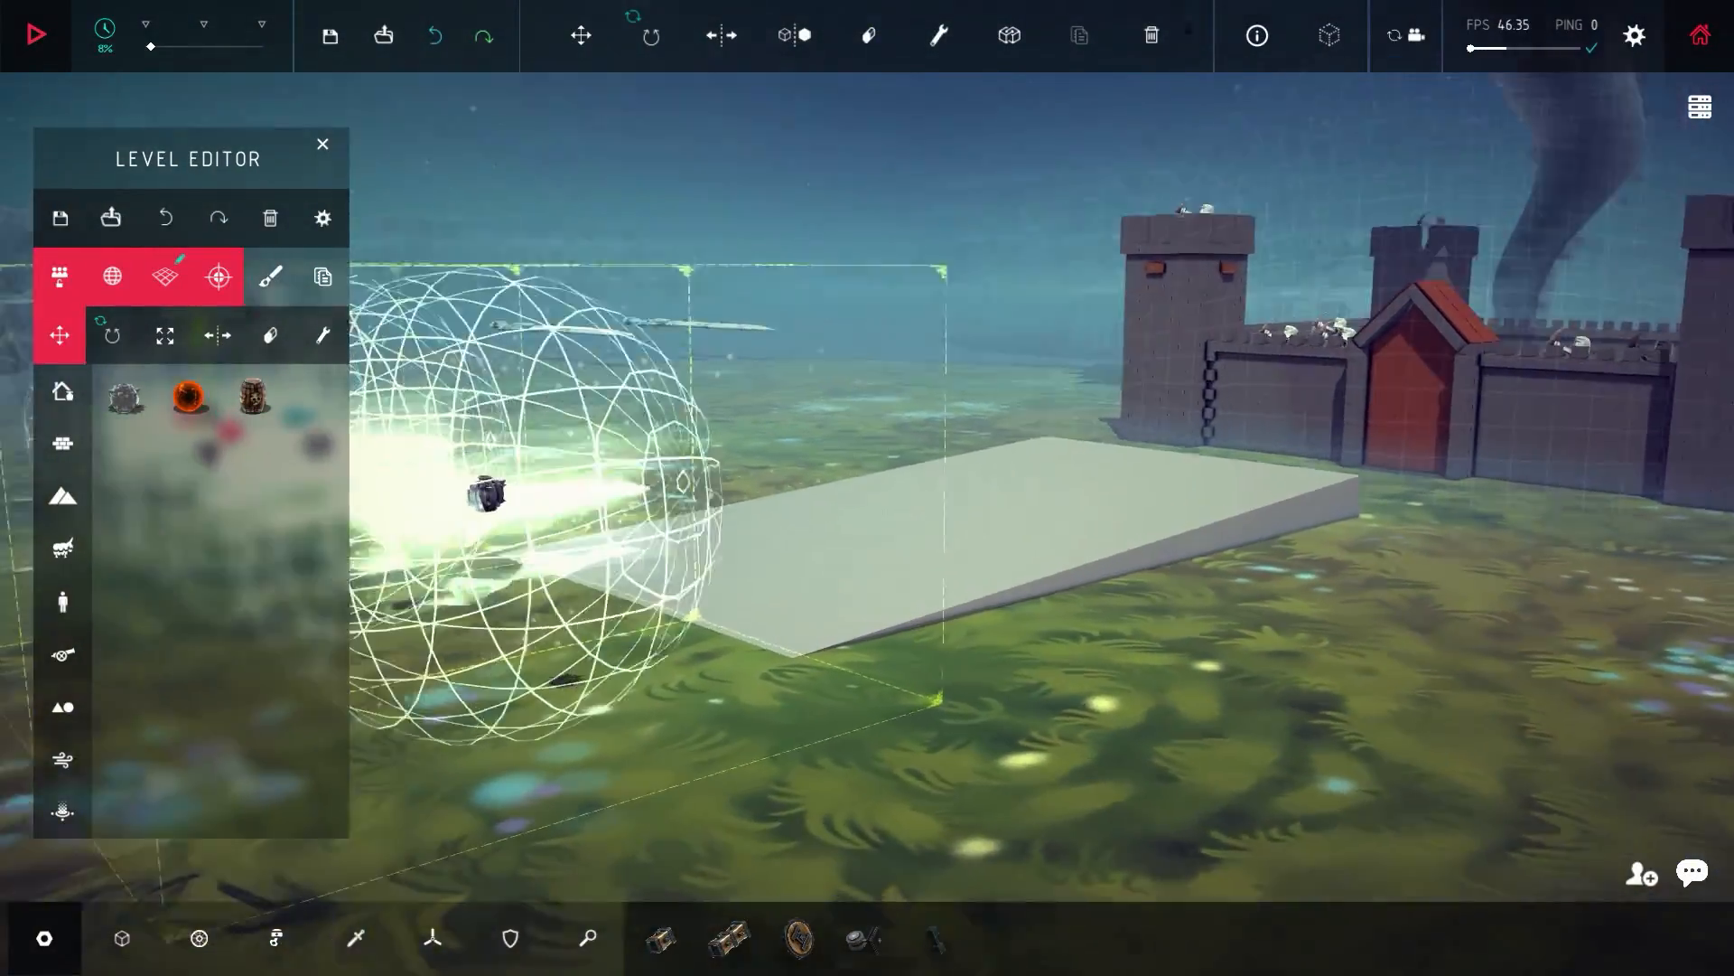
Place three bomb-filled wind spheres above the castle walls.
{"action": "left_click", "coordinate": [35, 34]}
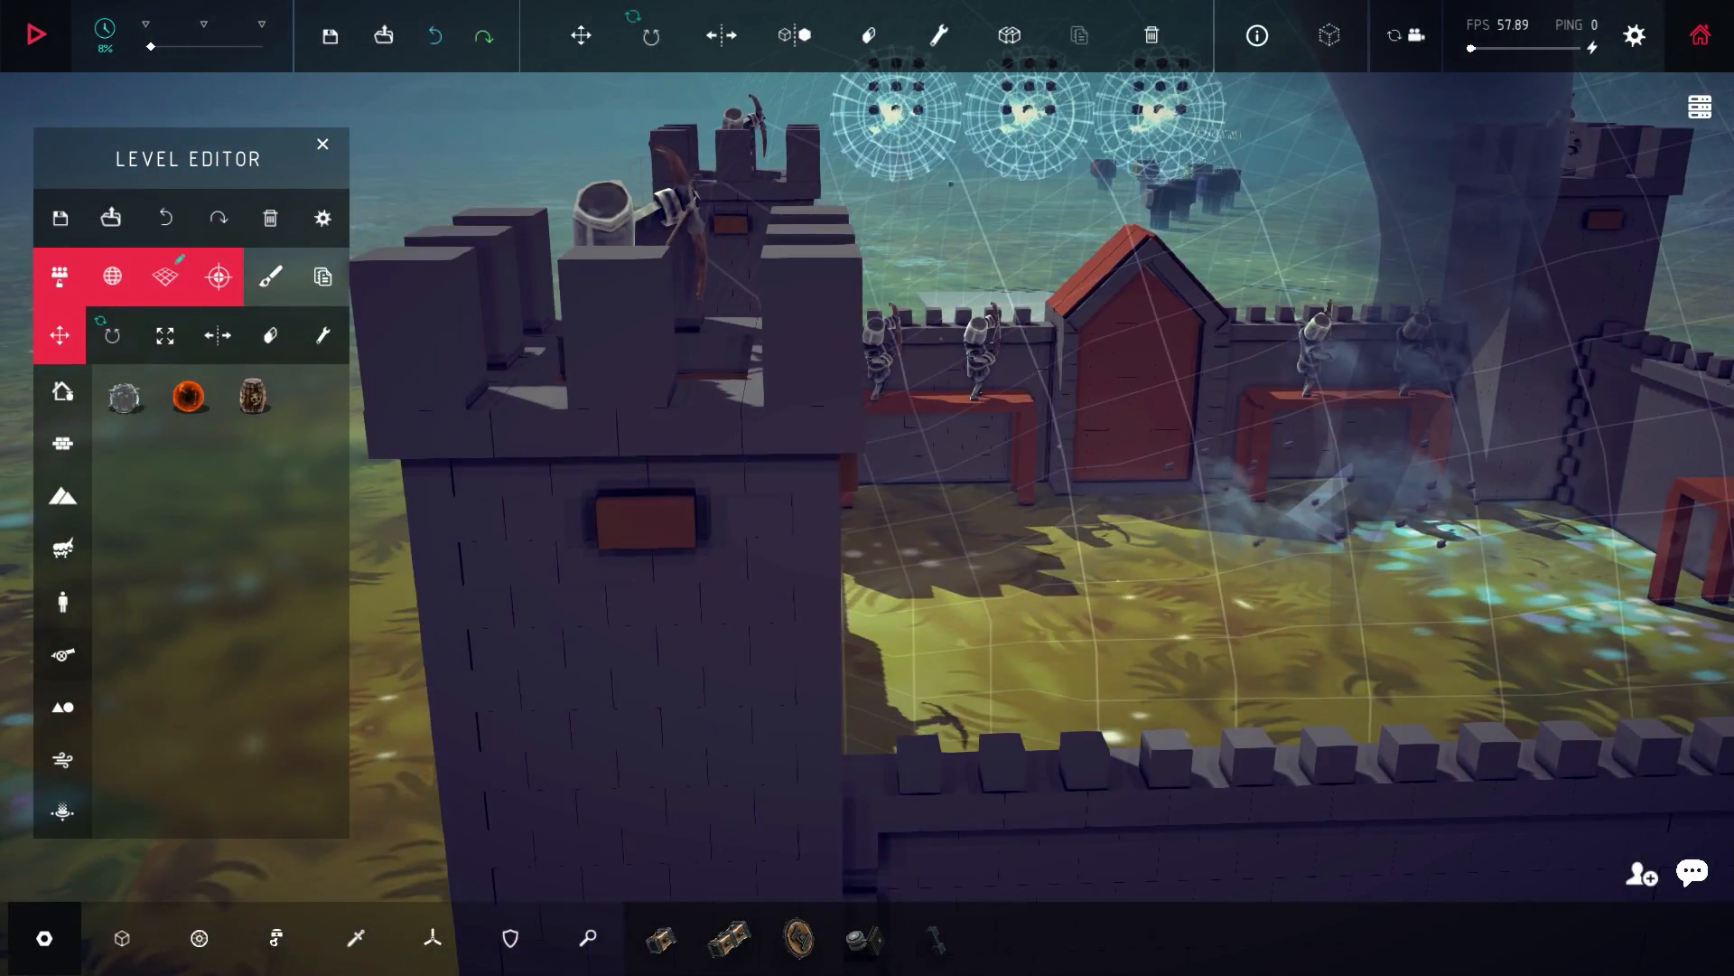
Set the wind zone force to x1000 and test-run the fireball rolling into the castle wall.
{"action": "left_click", "coordinate": [35, 34]}
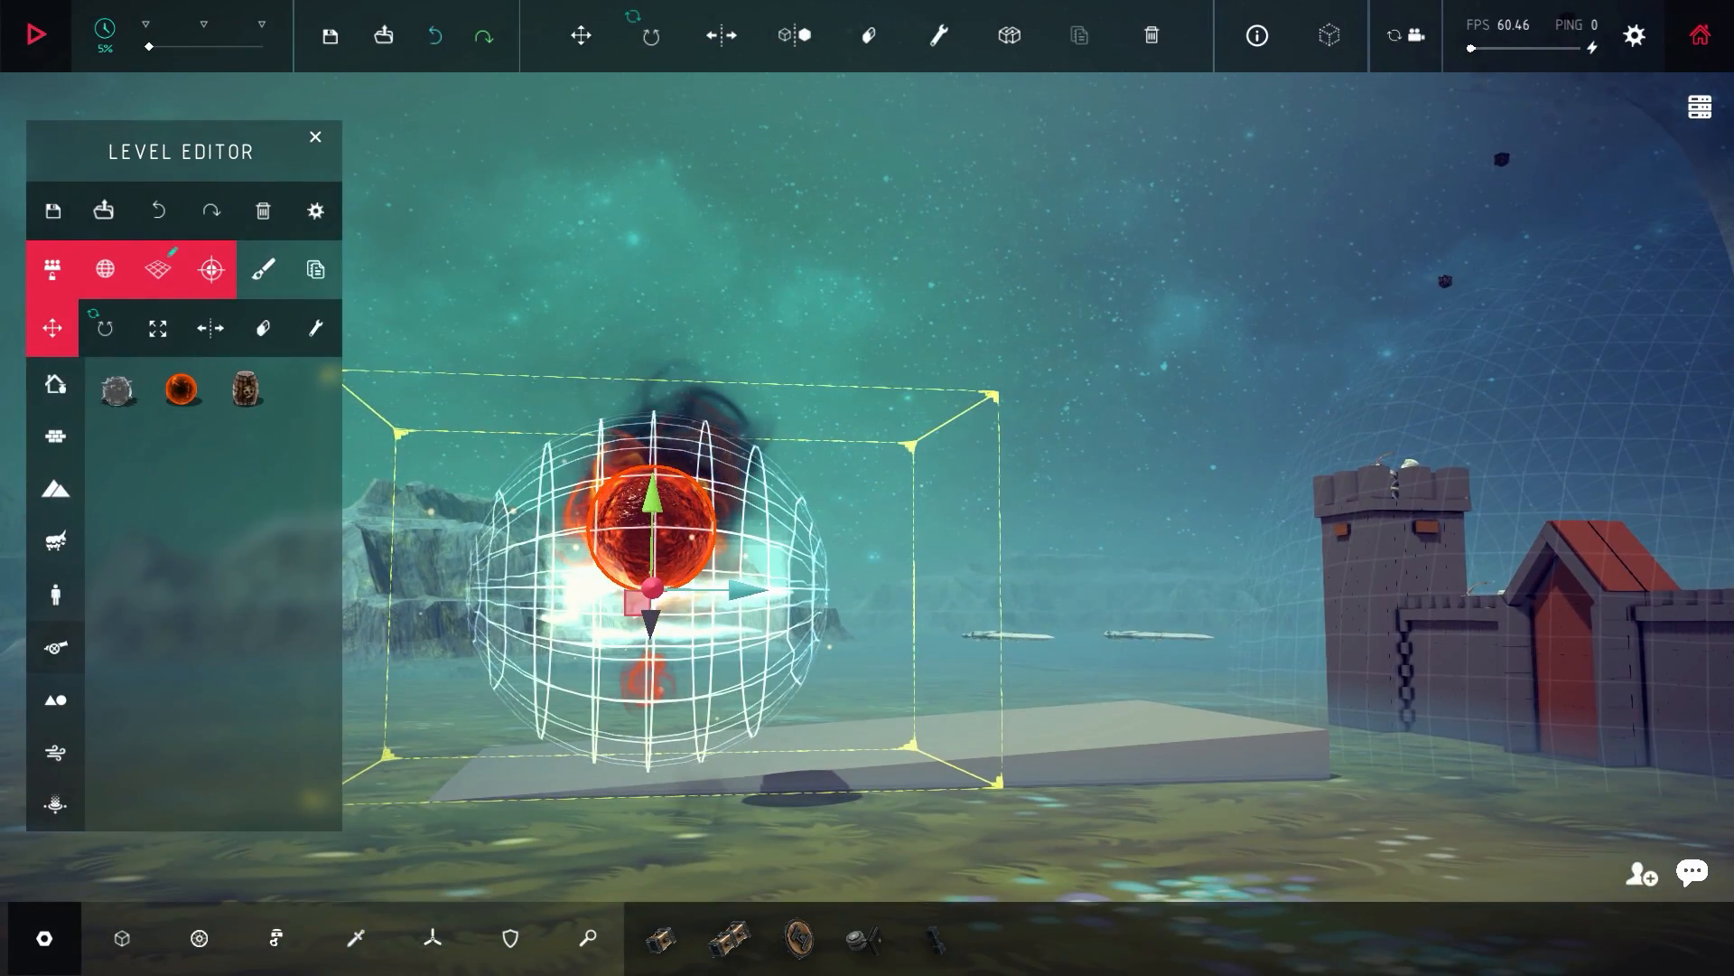
{"action": "left_click", "coordinate": [35, 35]}
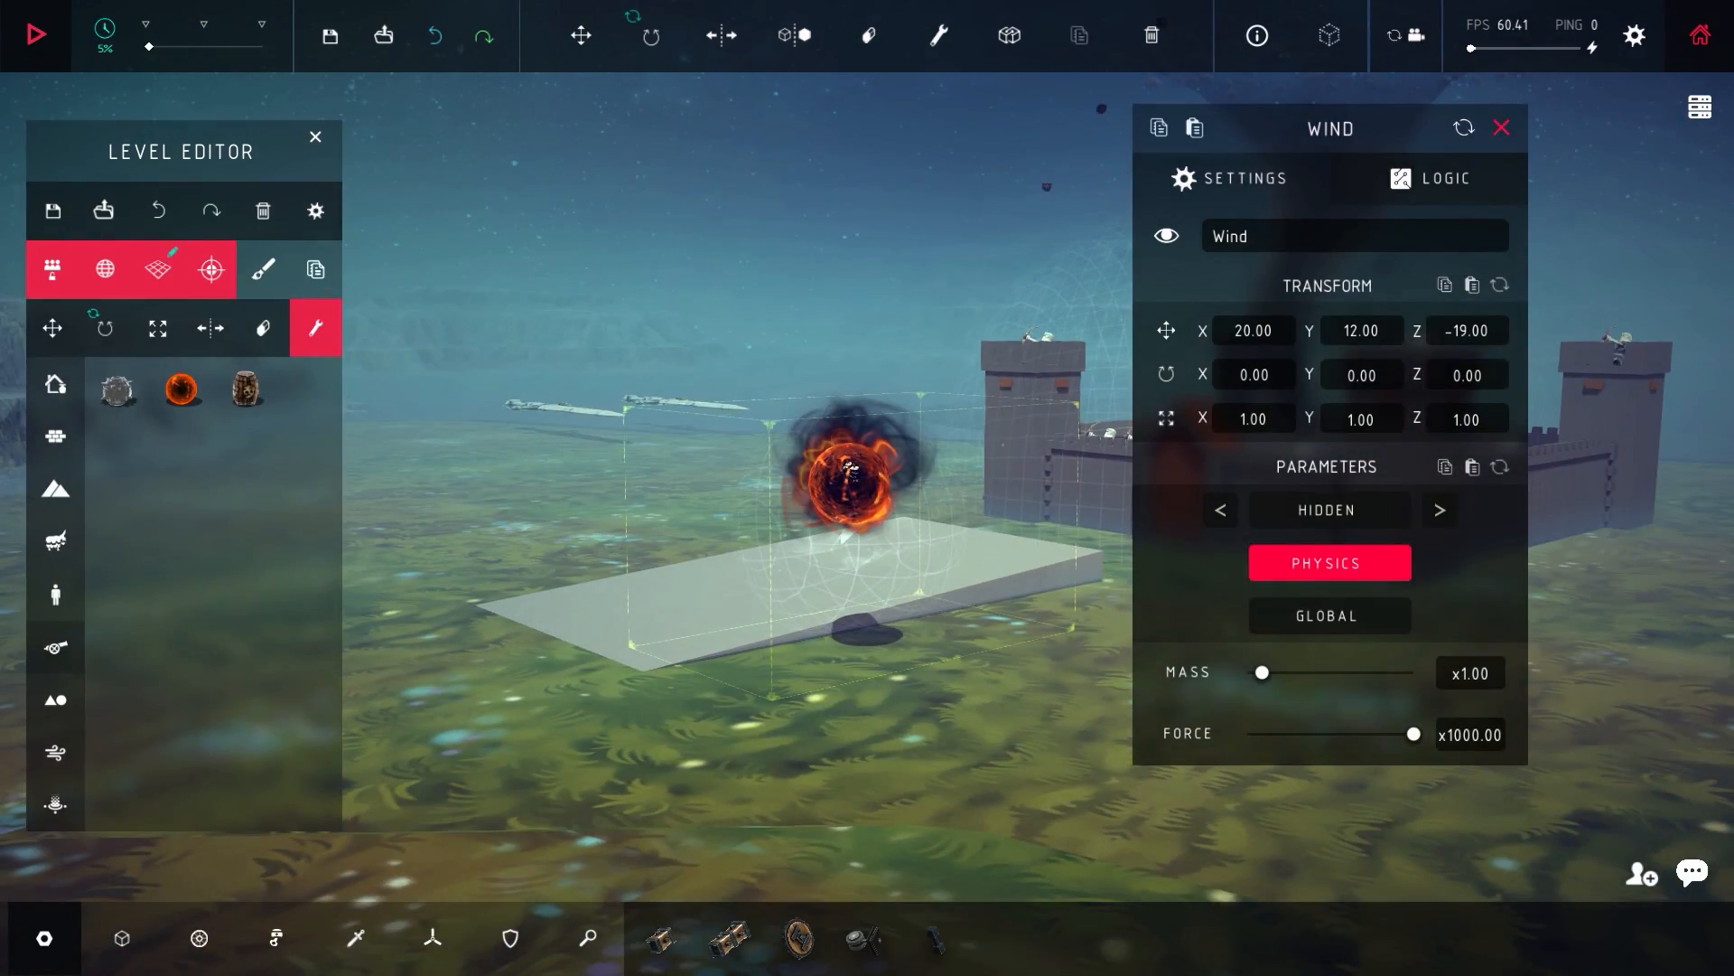
{"action": "left_click", "coordinate": [35, 33]}
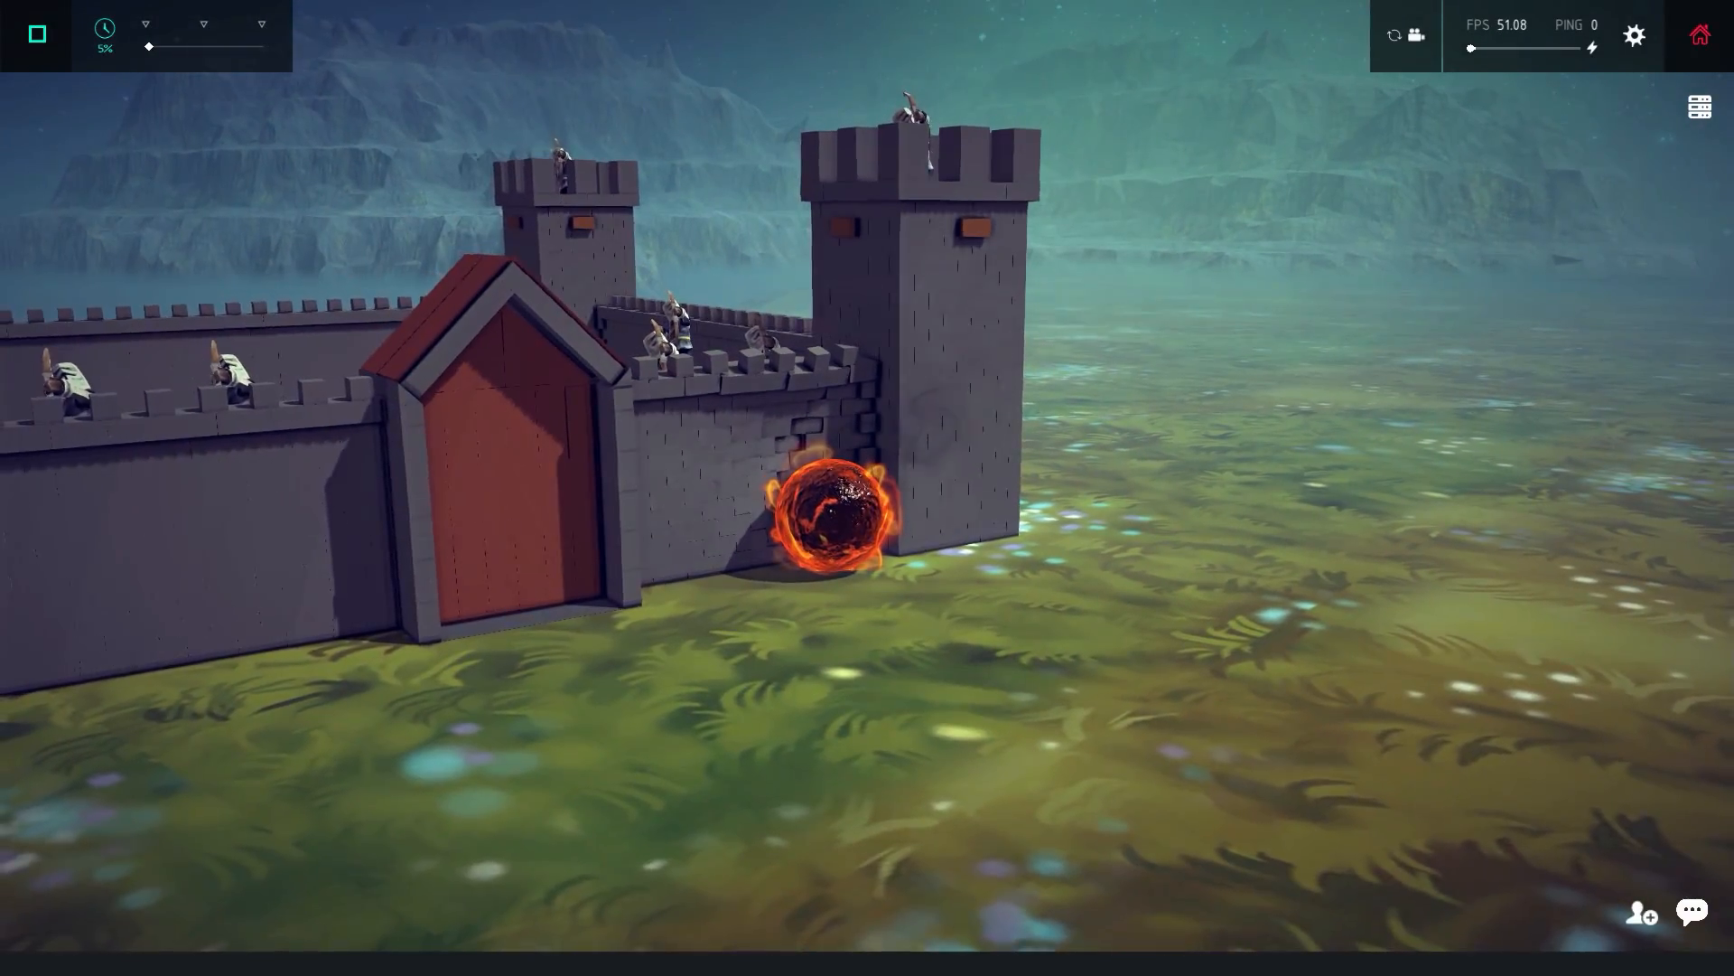
{"action": "left_click", "coordinate": [36, 34]}
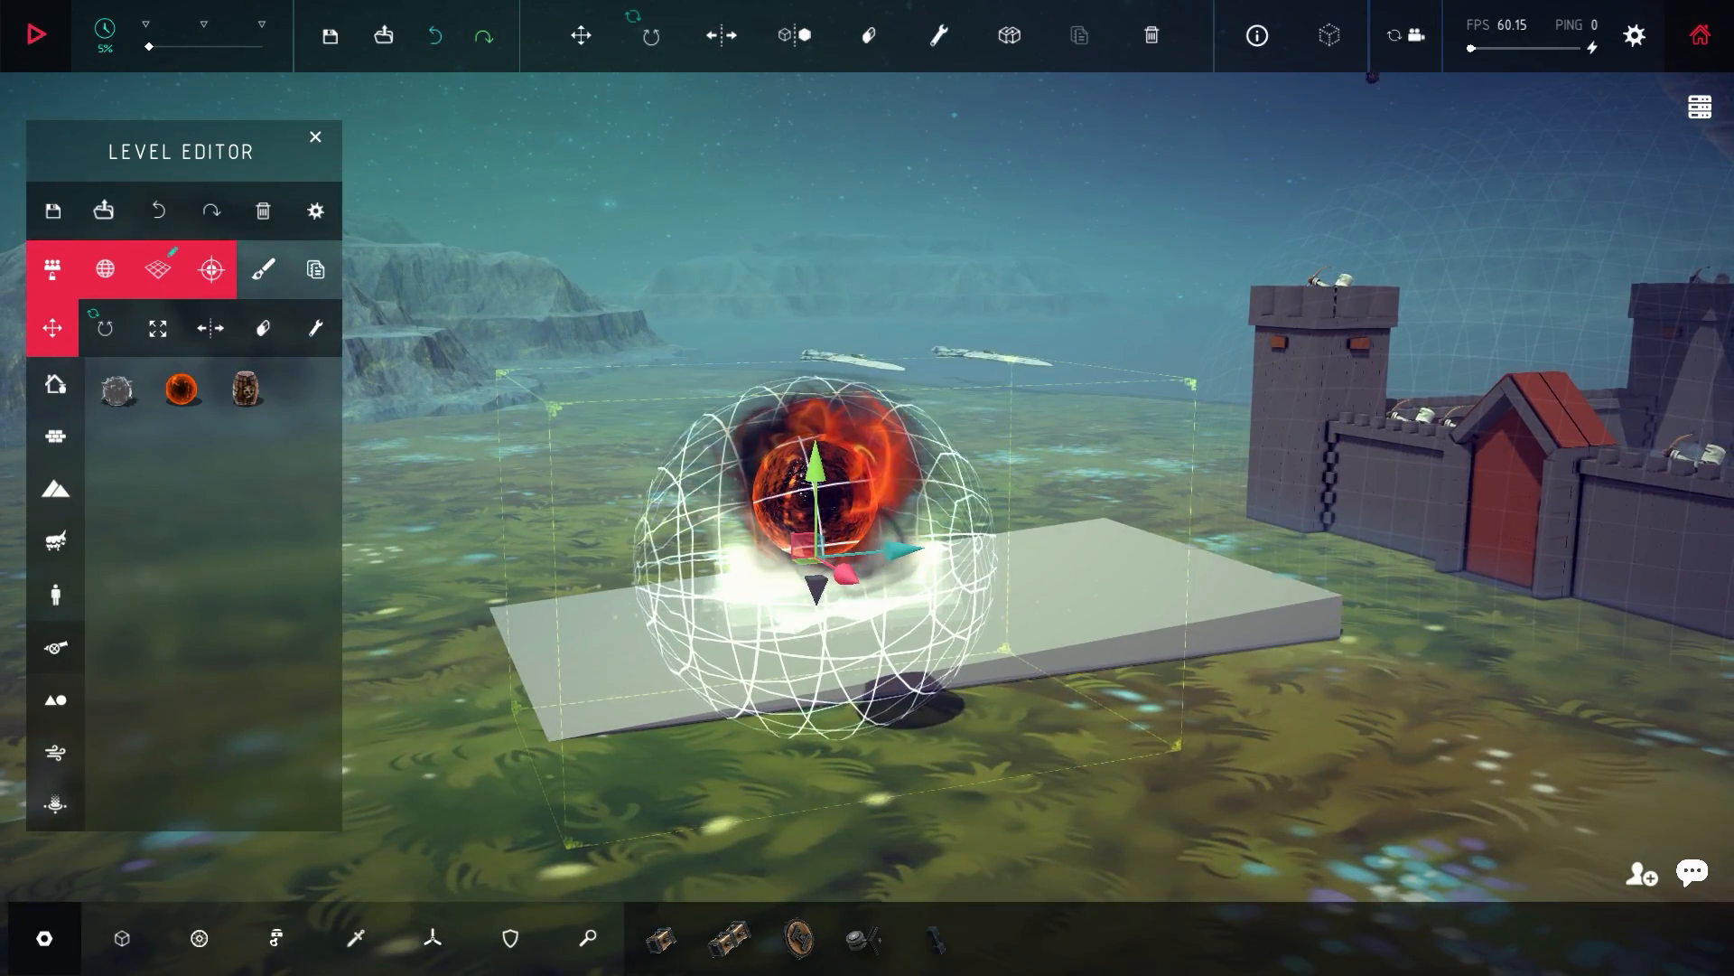
Drag the fireball and its wind zone into the courtyard among the archers.
{"action": "left_click", "coordinate": [36, 34]}
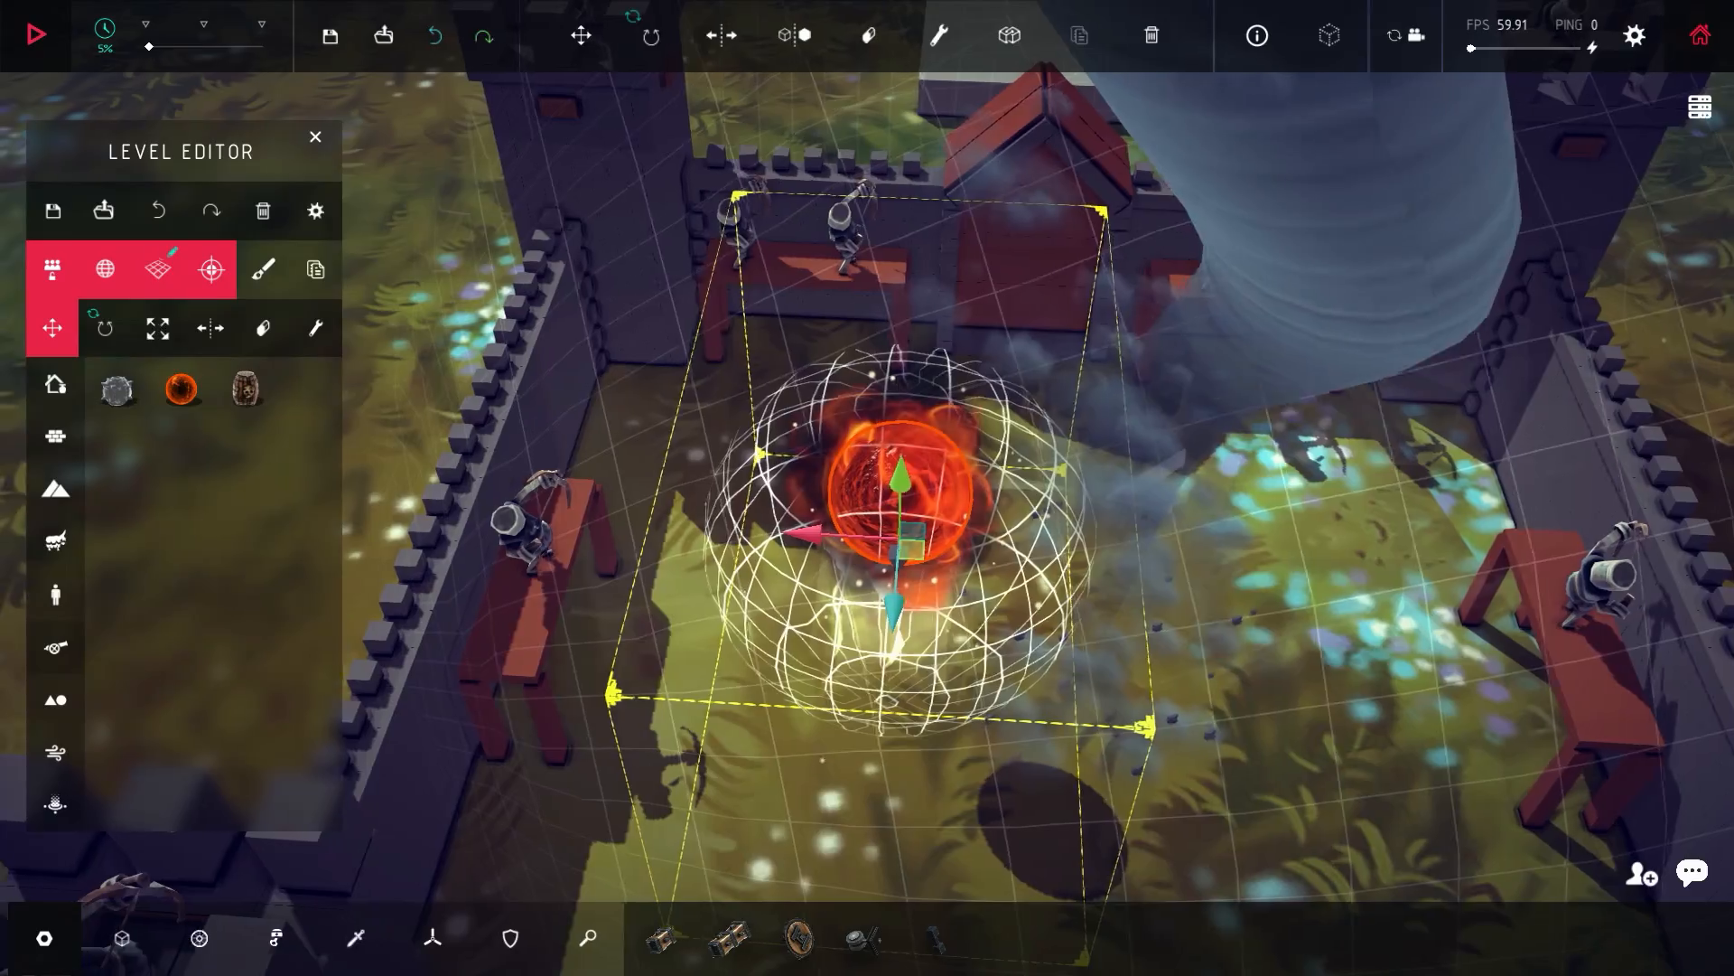
Move the fireball onto the castle wall beside the archers, then run and stop a test.
{"action": "left_click", "coordinate": [103, 327]}
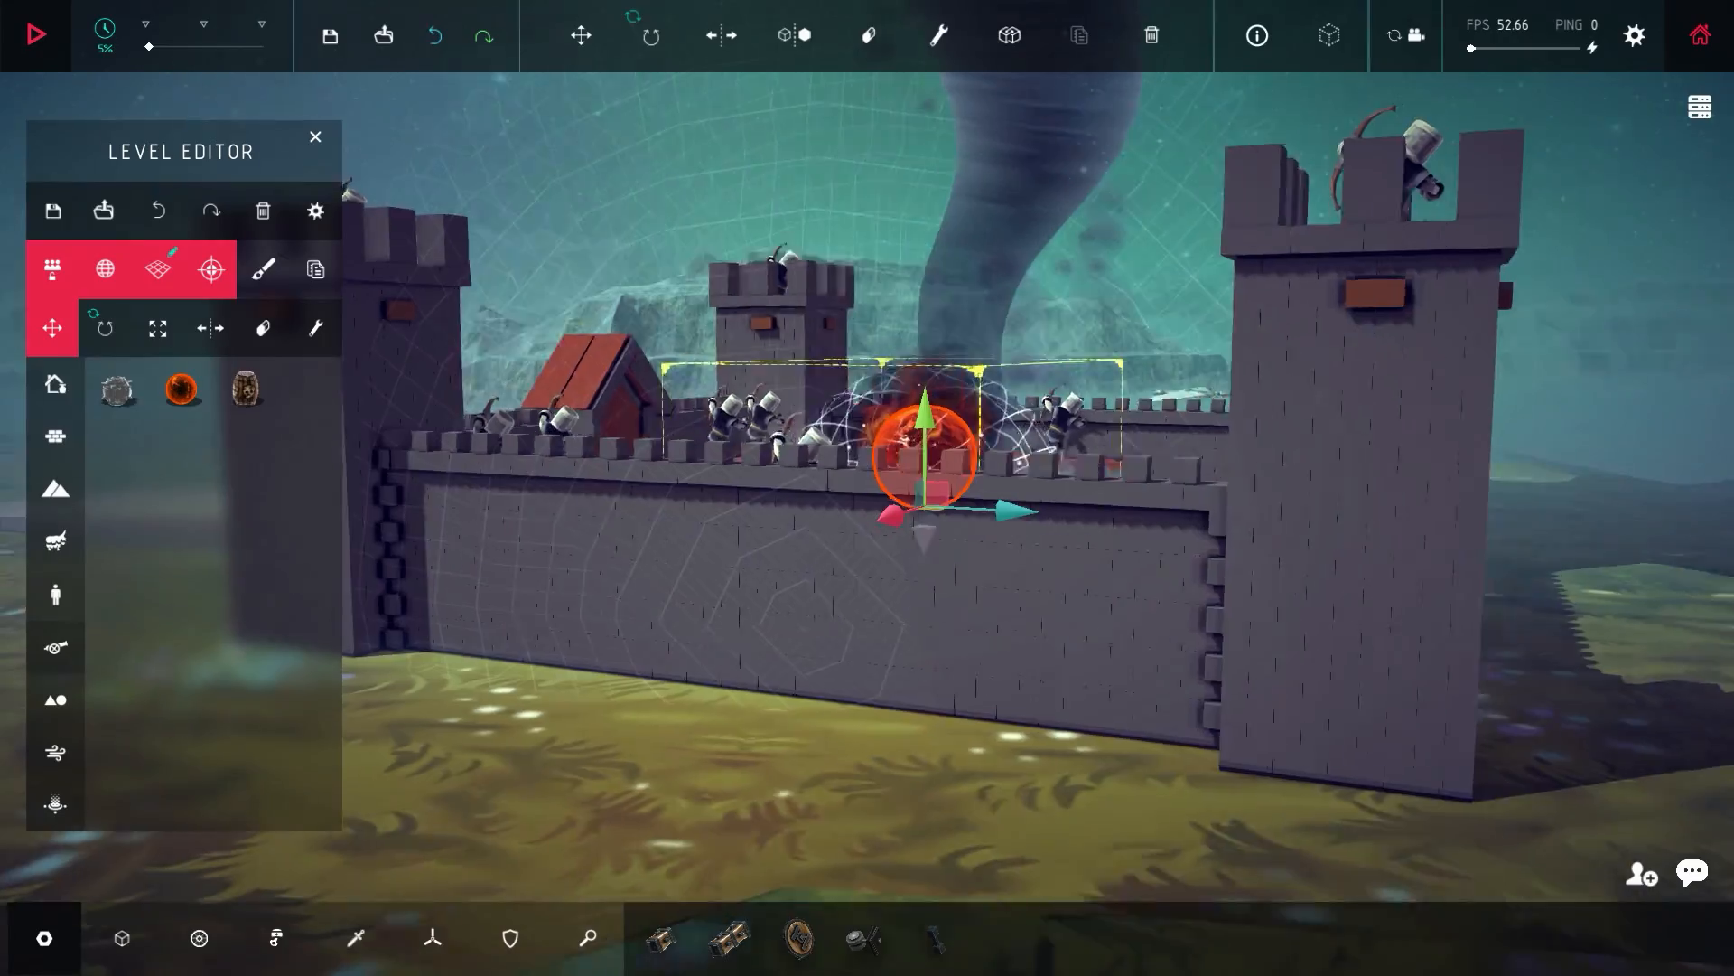
{"action": "left_click", "coordinate": [35, 34]}
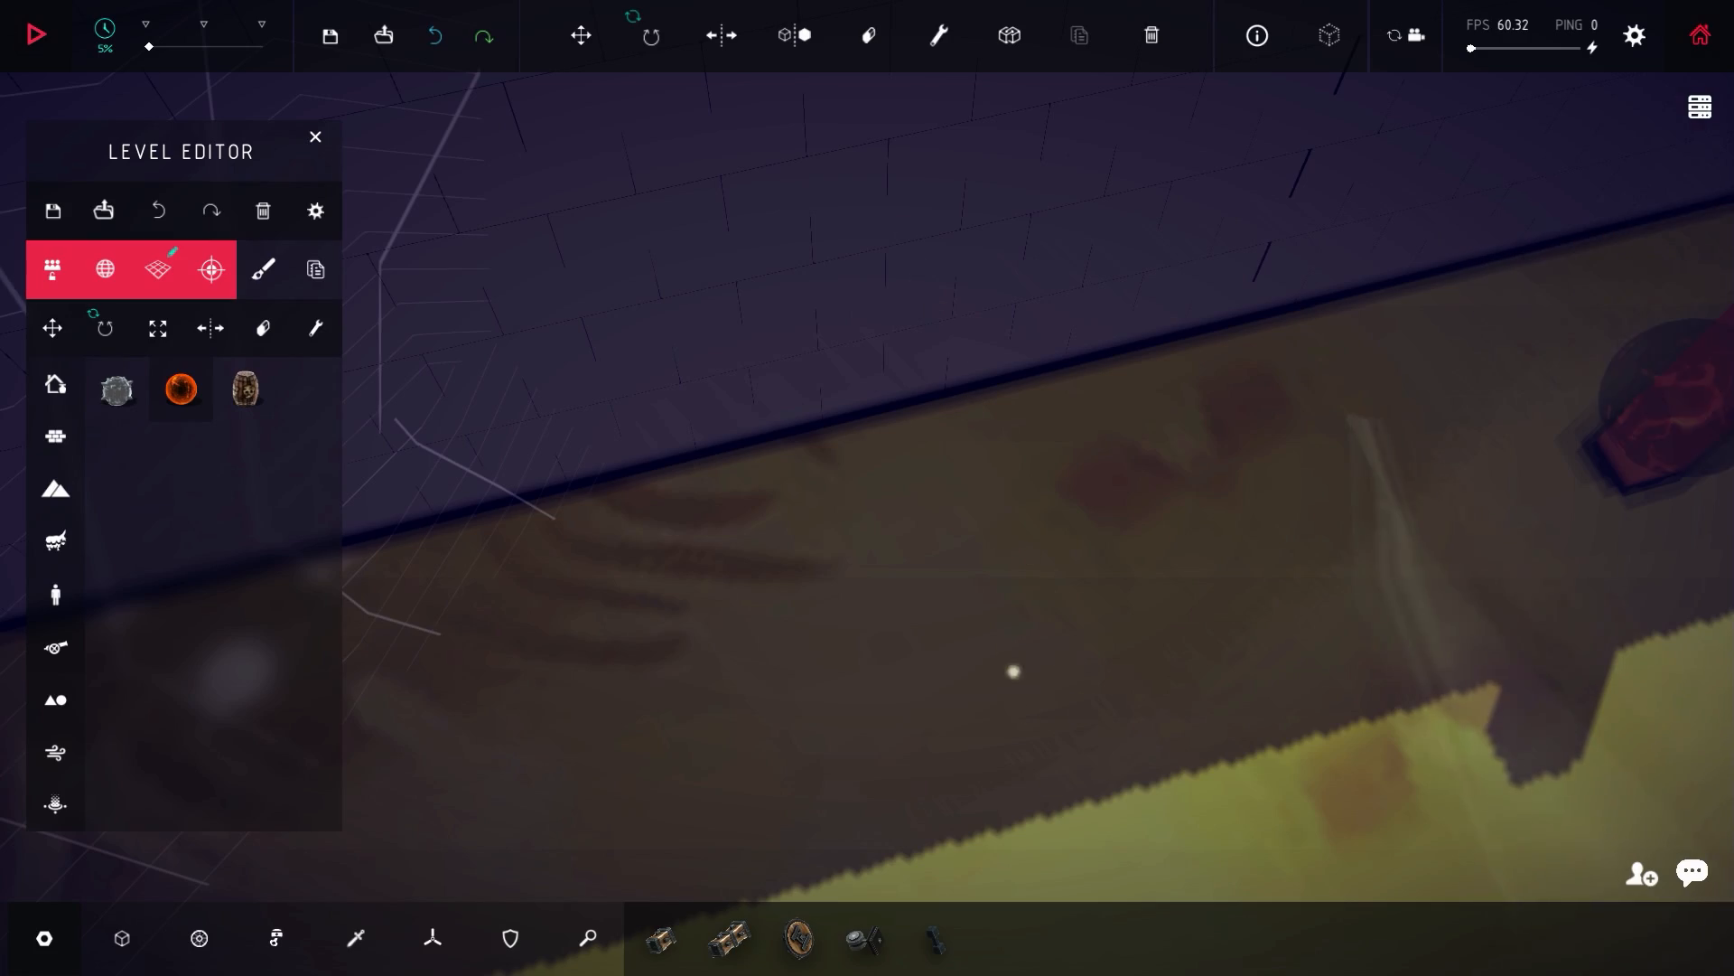
{"action": "left_click", "coordinate": [37, 35]}
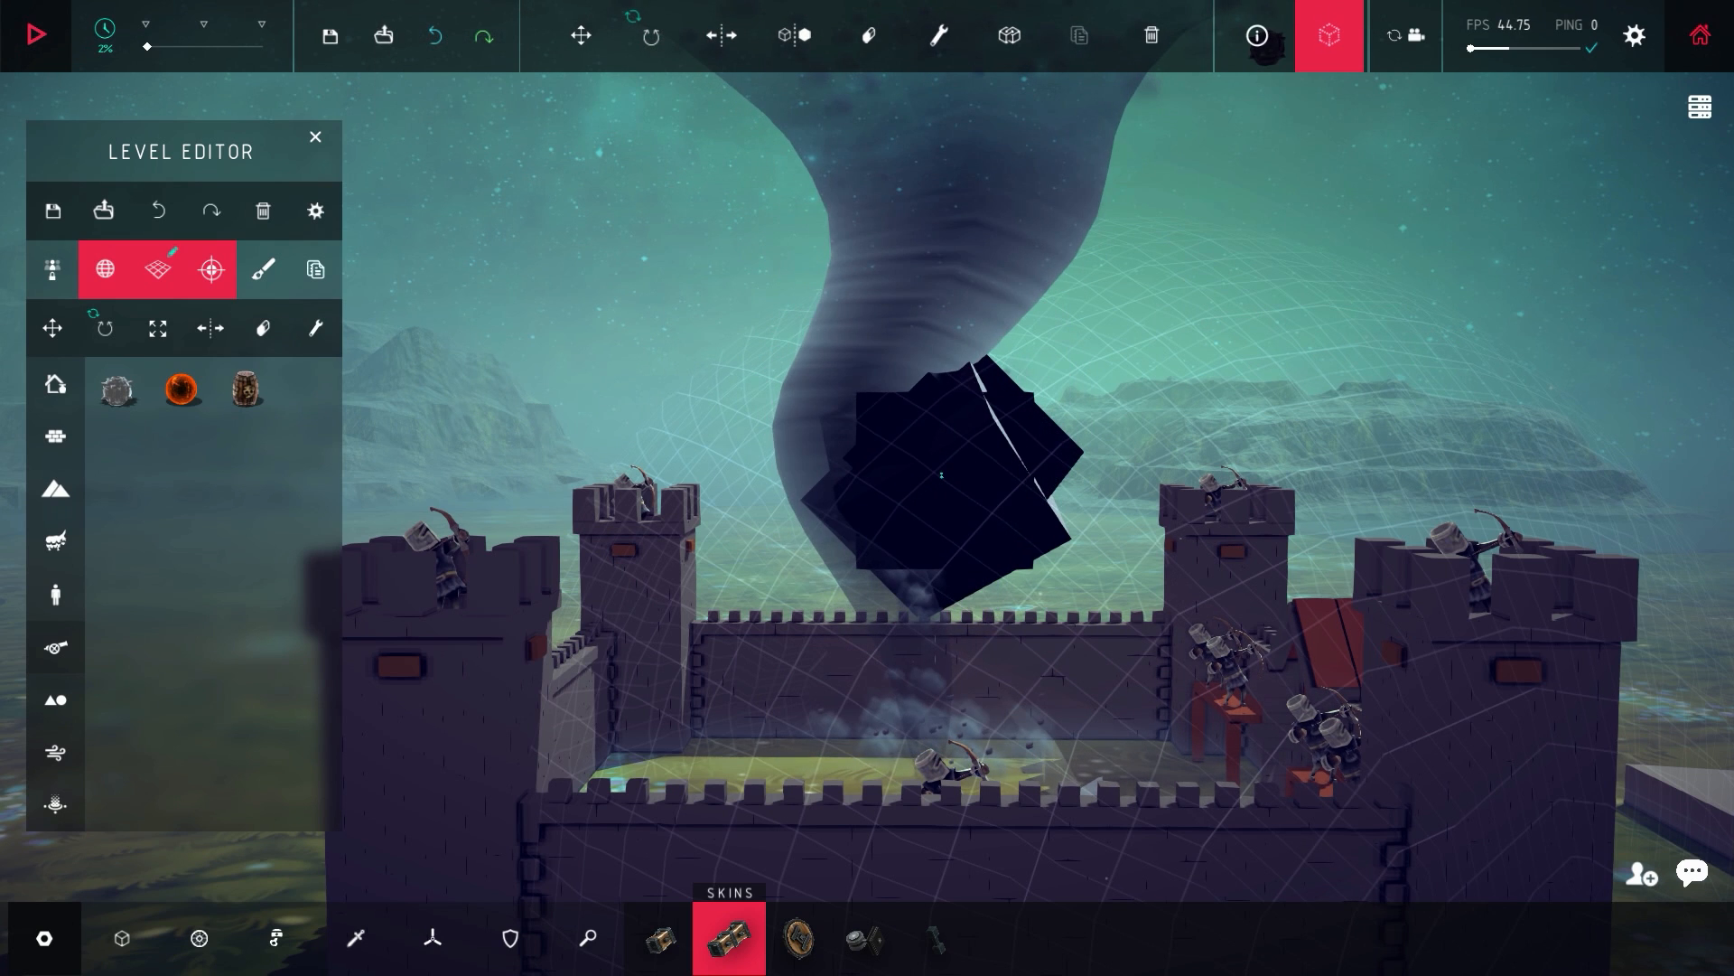
Adjust the black BEAST block, then run the simulation to buckle the castle walls.
{"action": "left_click", "coordinate": [36, 34]}
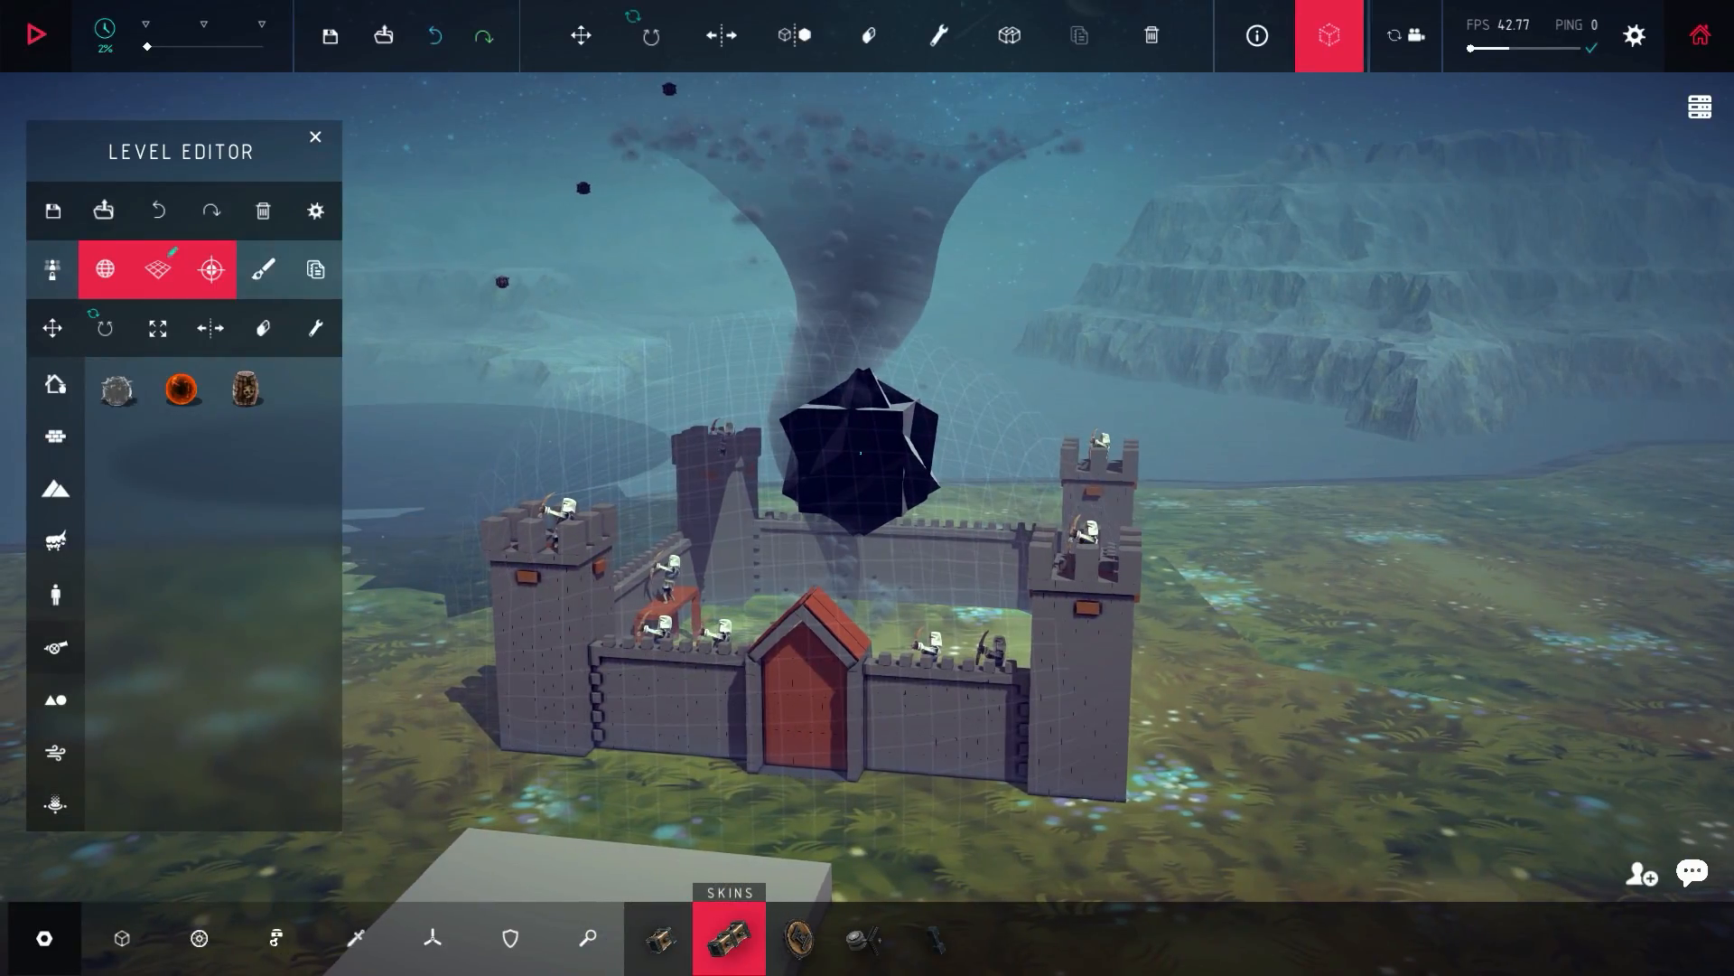
{"action": "left_click", "coordinate": [36, 34]}
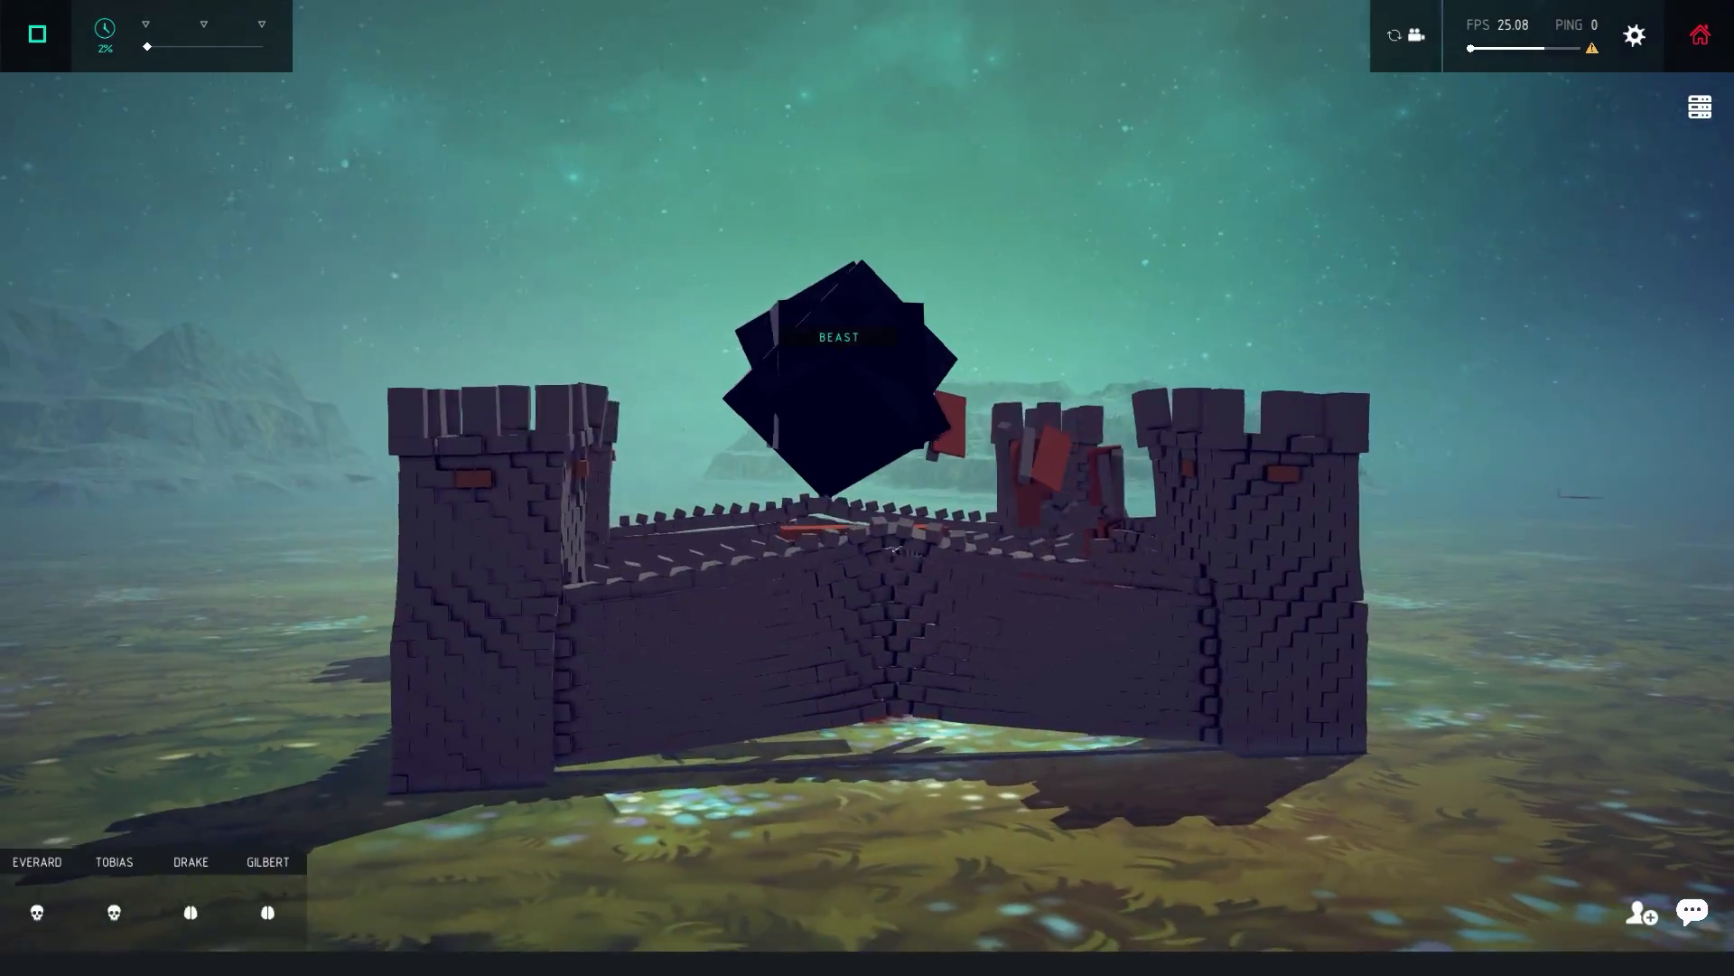